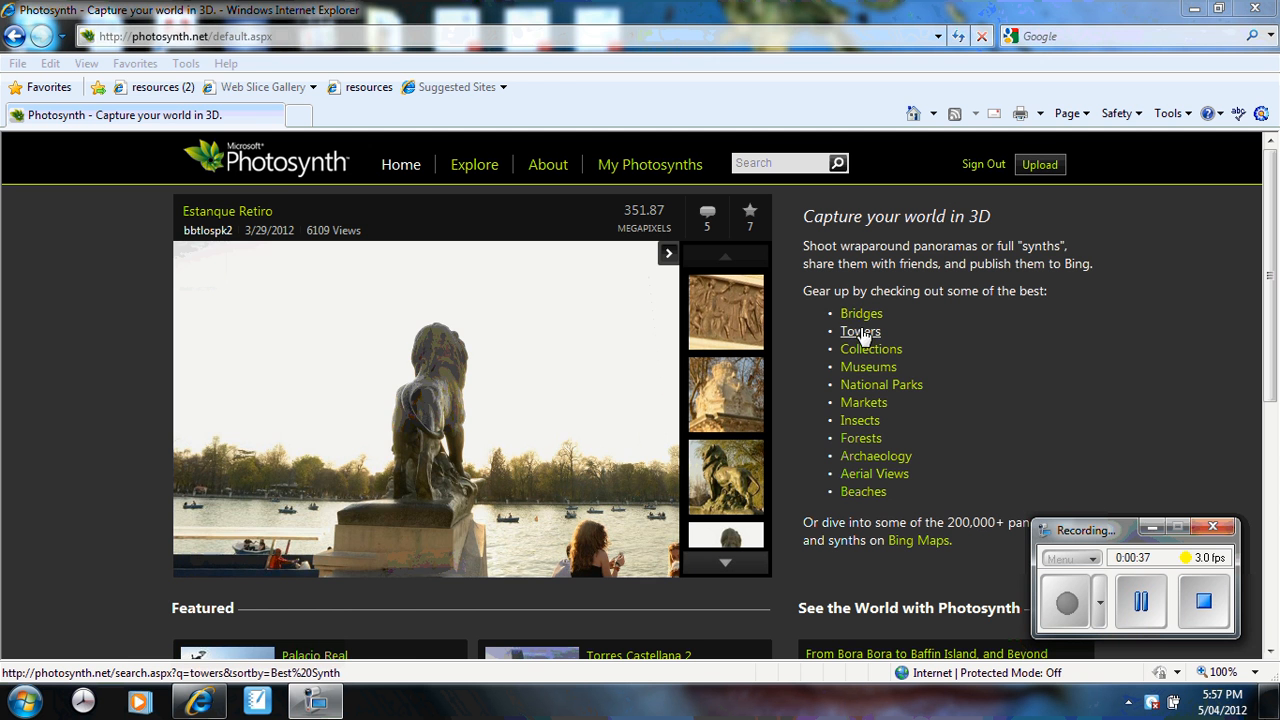
- Browse the best Museums synths, showing 4366 results sorted by best synth
left_click(868, 367)
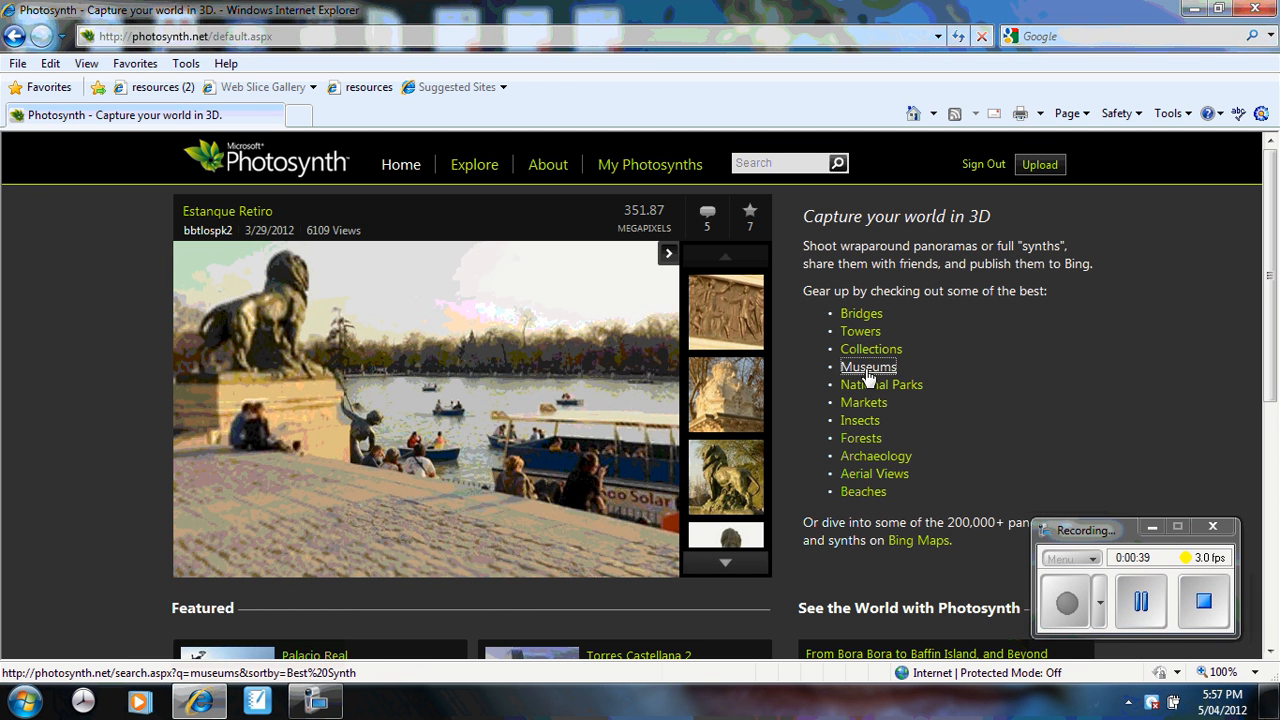
left_click(868, 367)
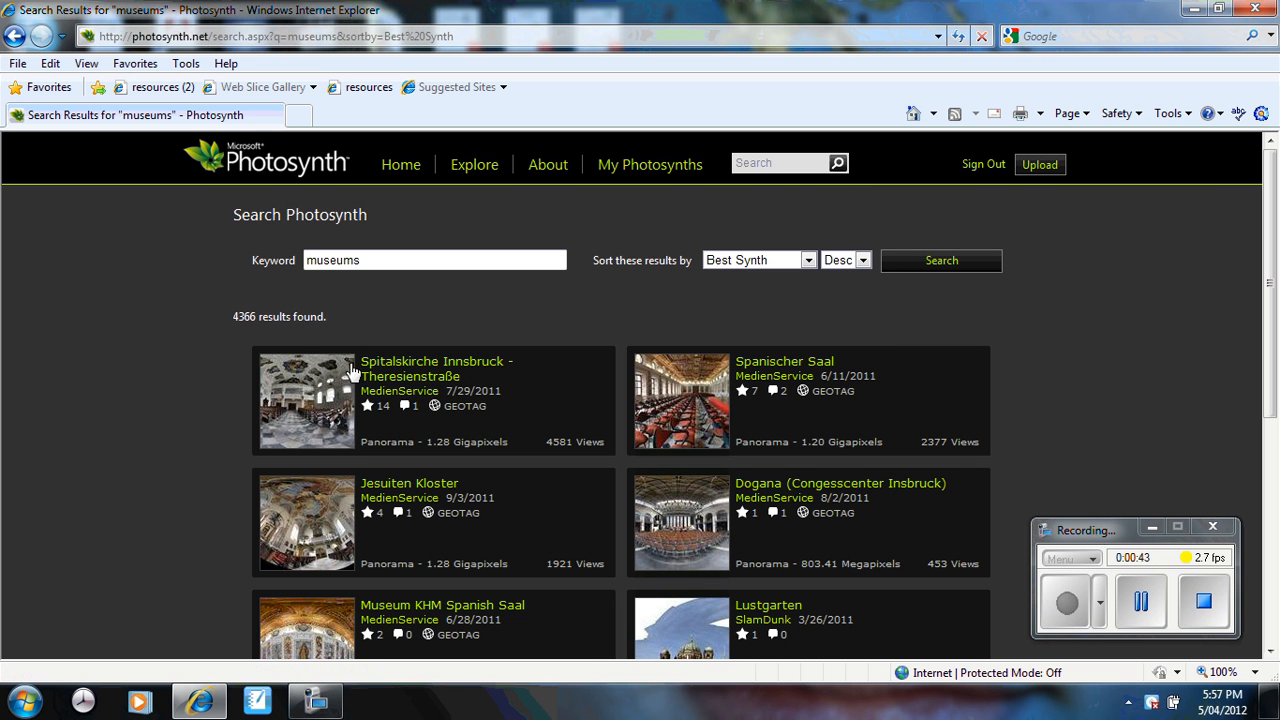
mouse_move(720, 360)
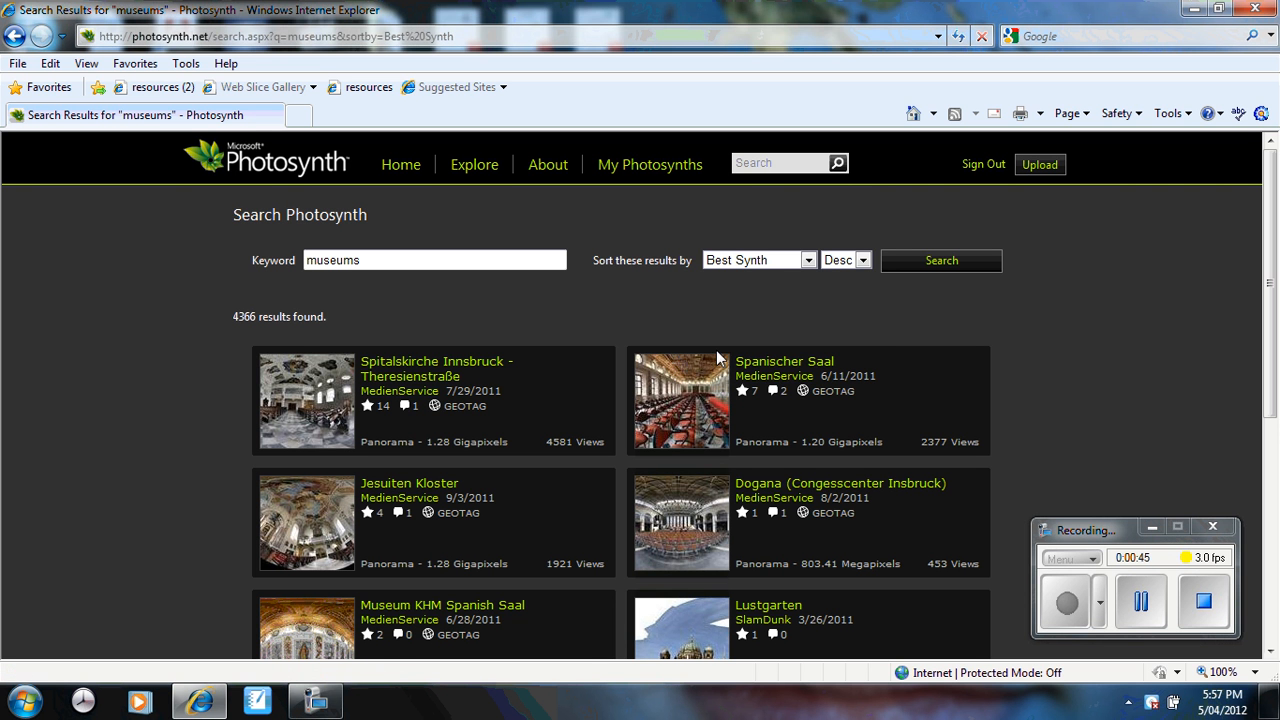
mouse_move(330, 530)
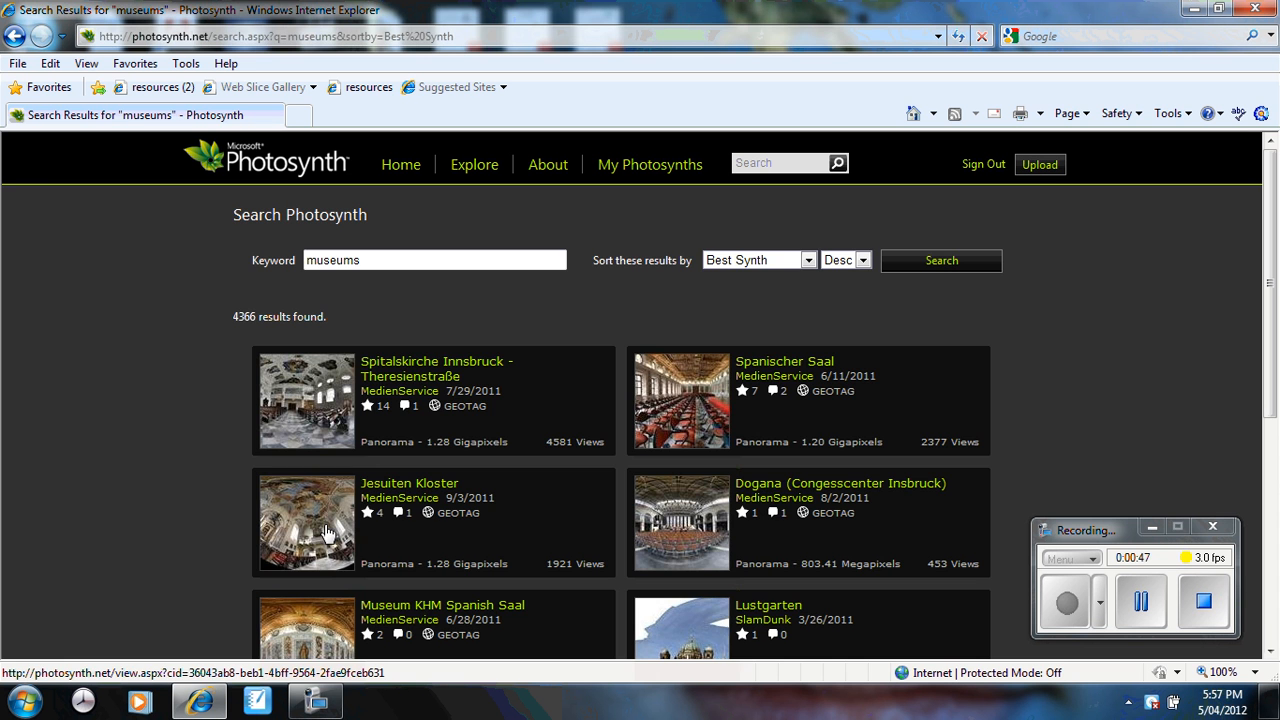
- View the Jesuiten Kloster panorama, then go to My Photosynths listing Jordan Courtyard SAC
left_click(307, 522)
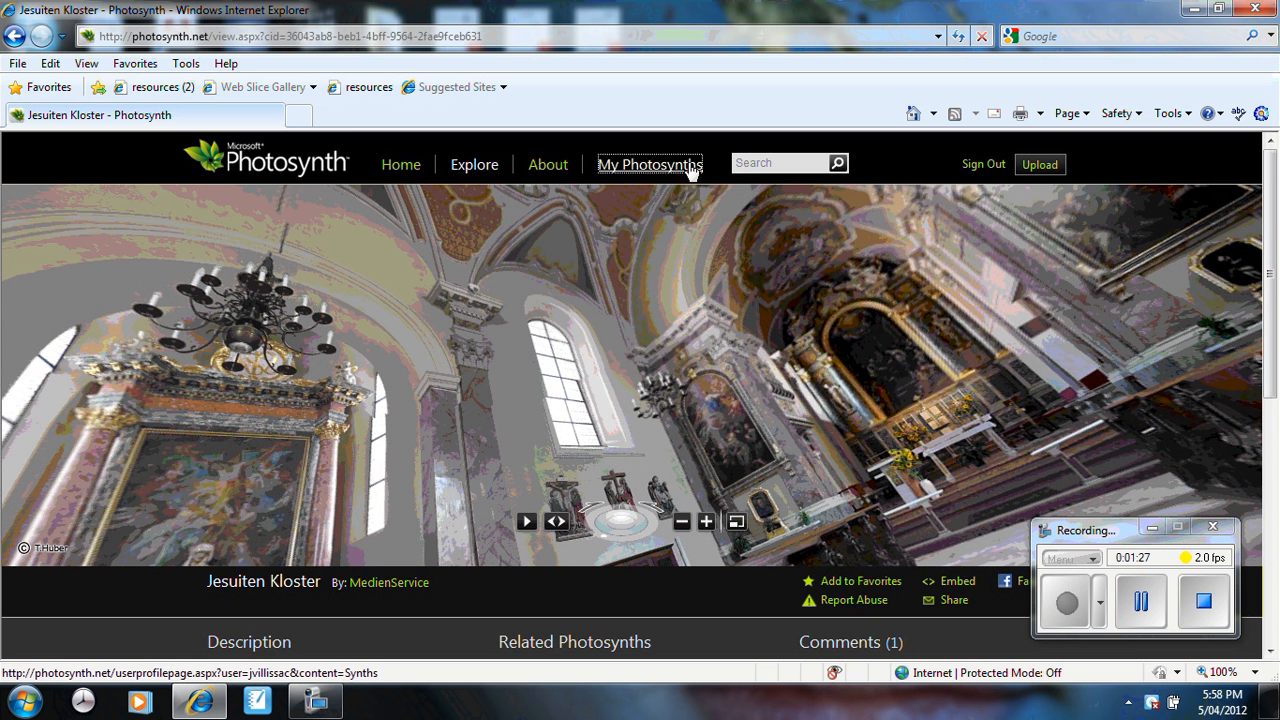
left_click(649, 164)
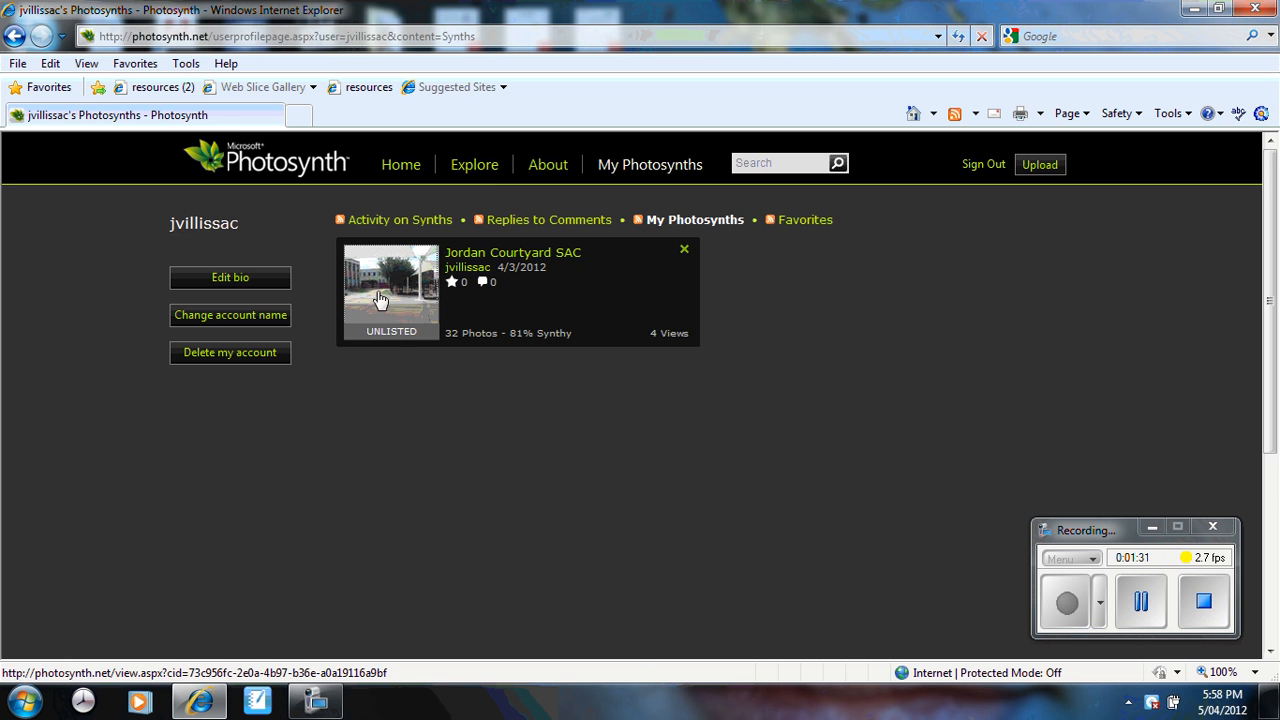
- Open the unlisted Jordan Courtyard SAC synth in the 3D viewer
left_click(391, 290)
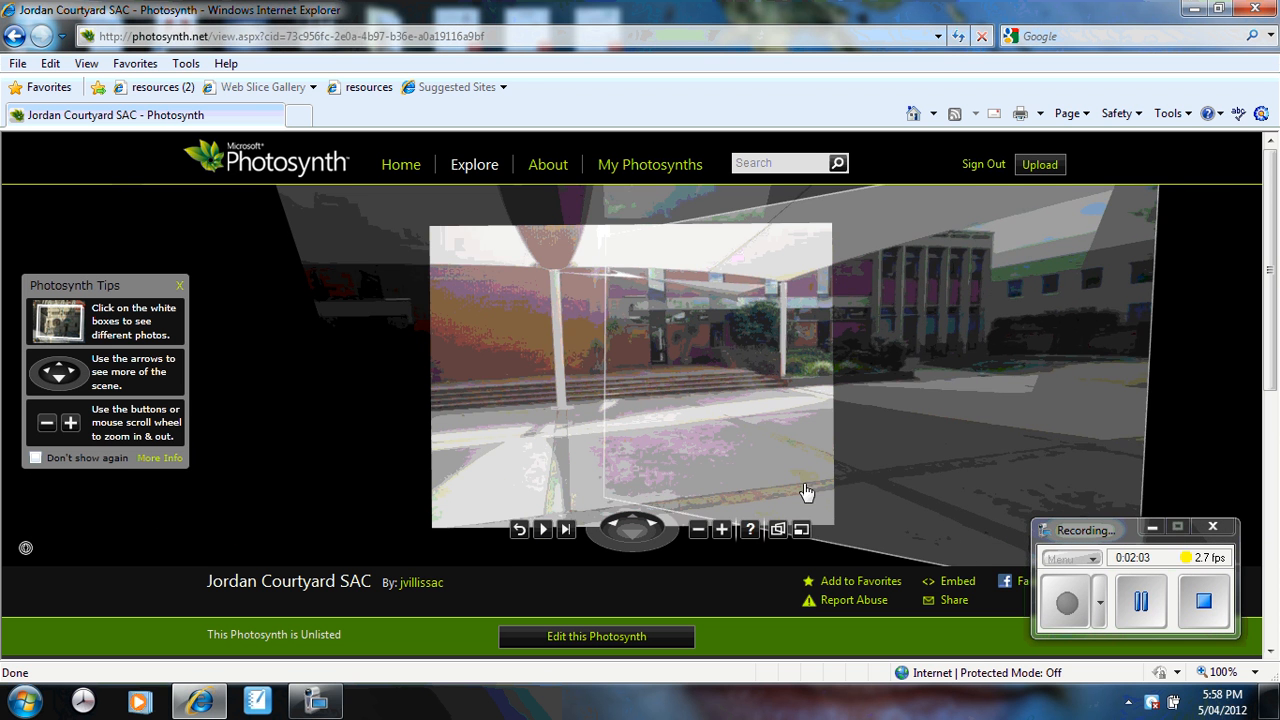
mouse_move(874, 453)
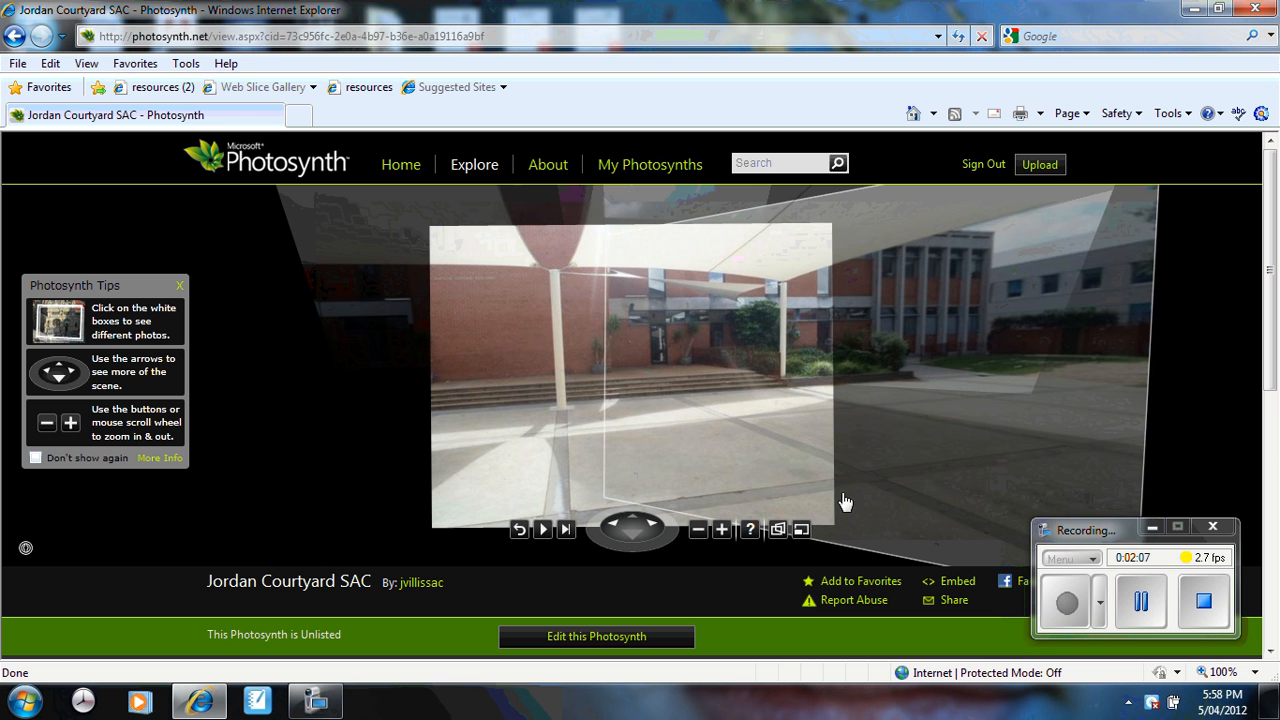
mouse_move(652, 524)
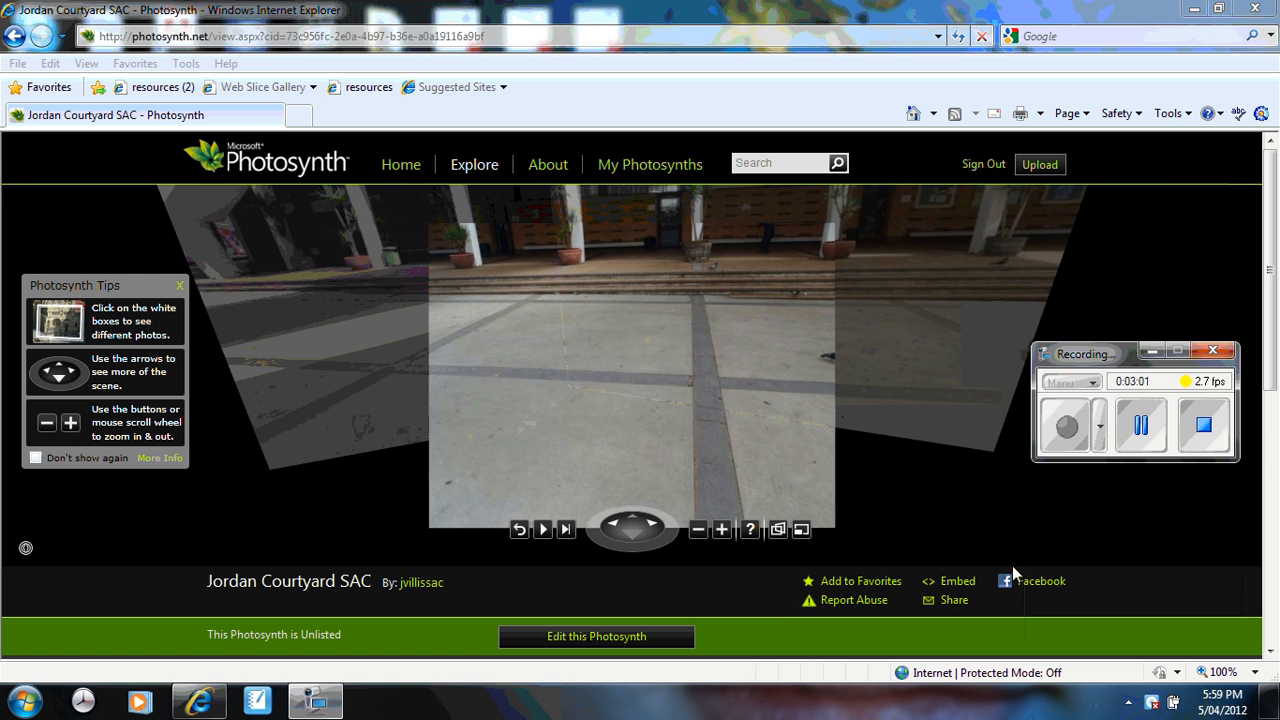
left_click(957, 581)
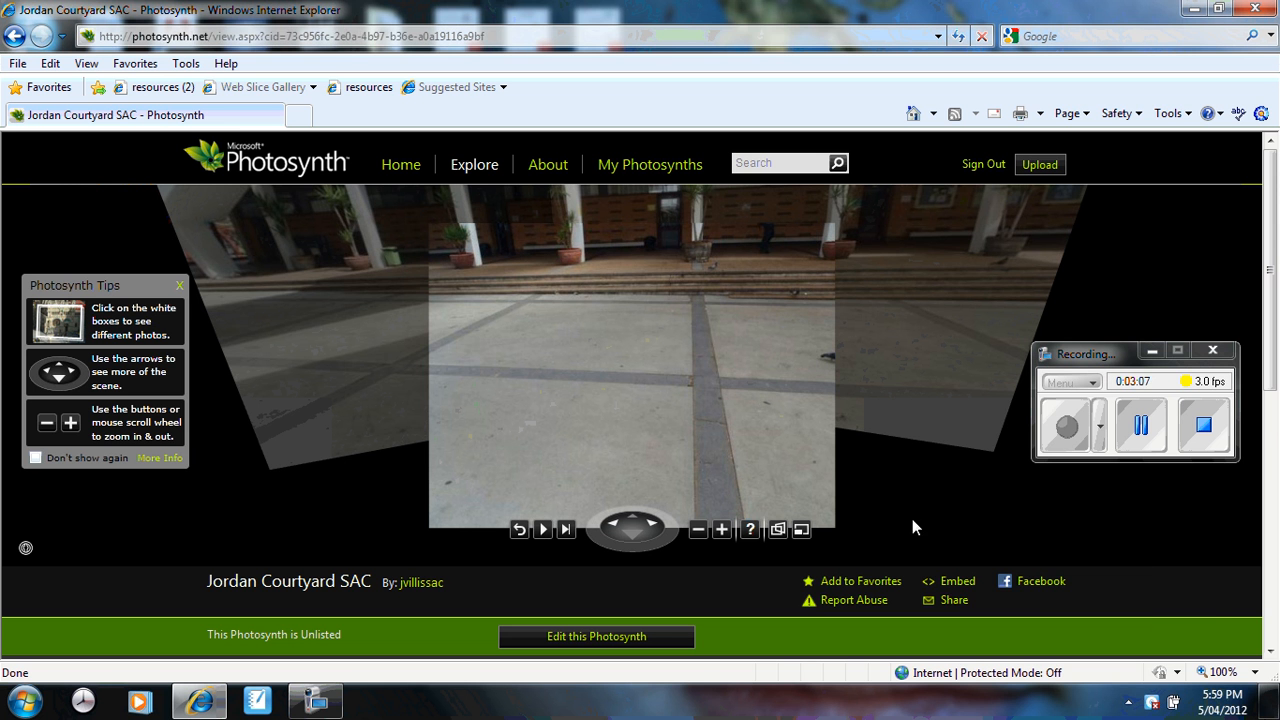
mouse_move(1040, 581)
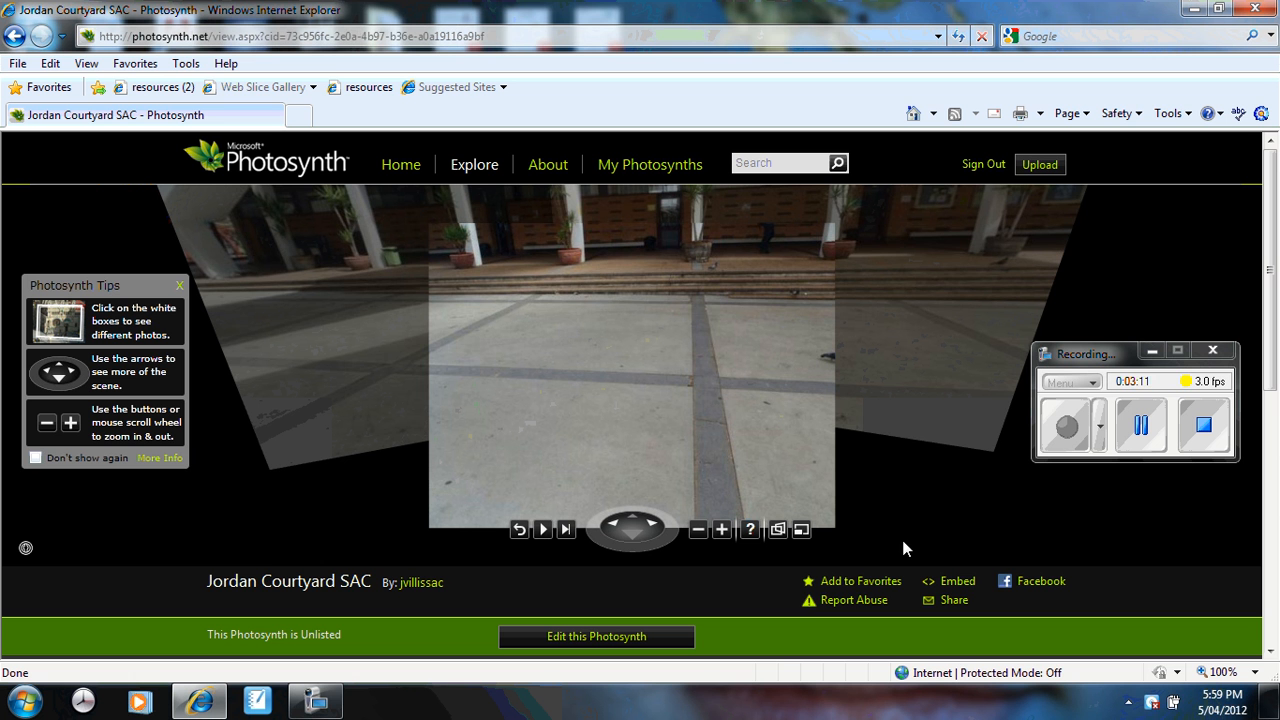
mouse_move(683, 298)
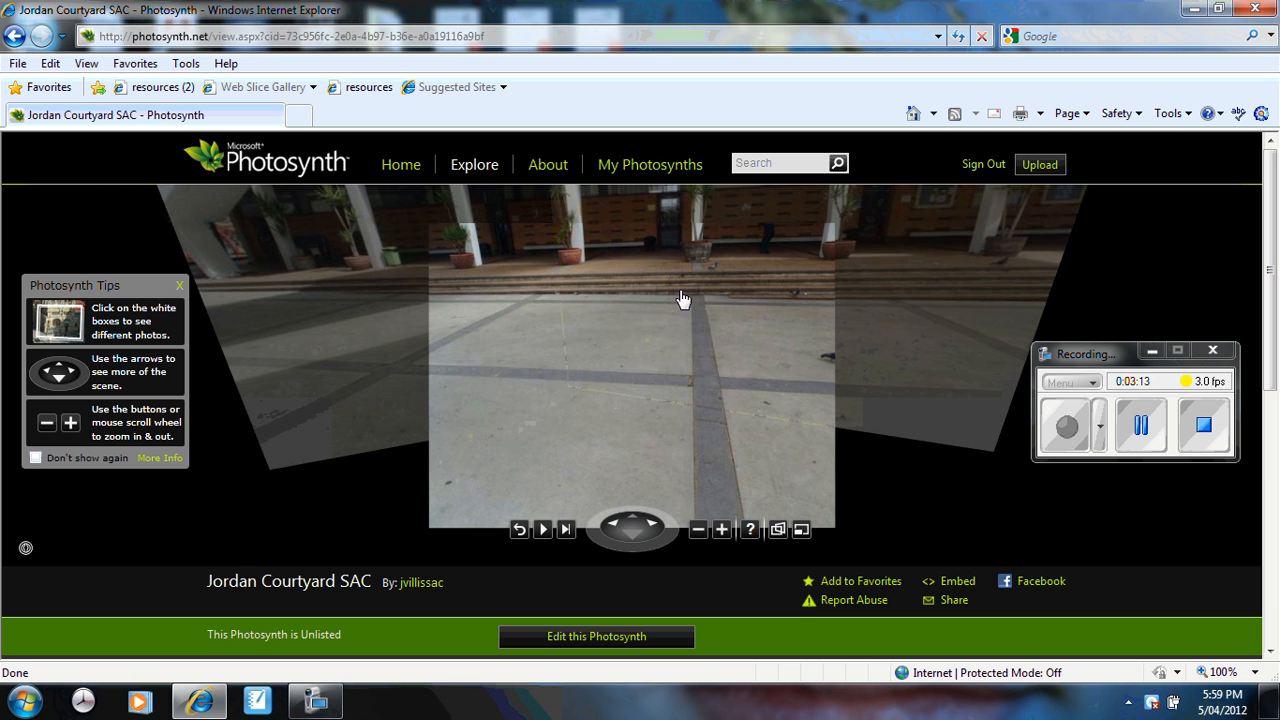